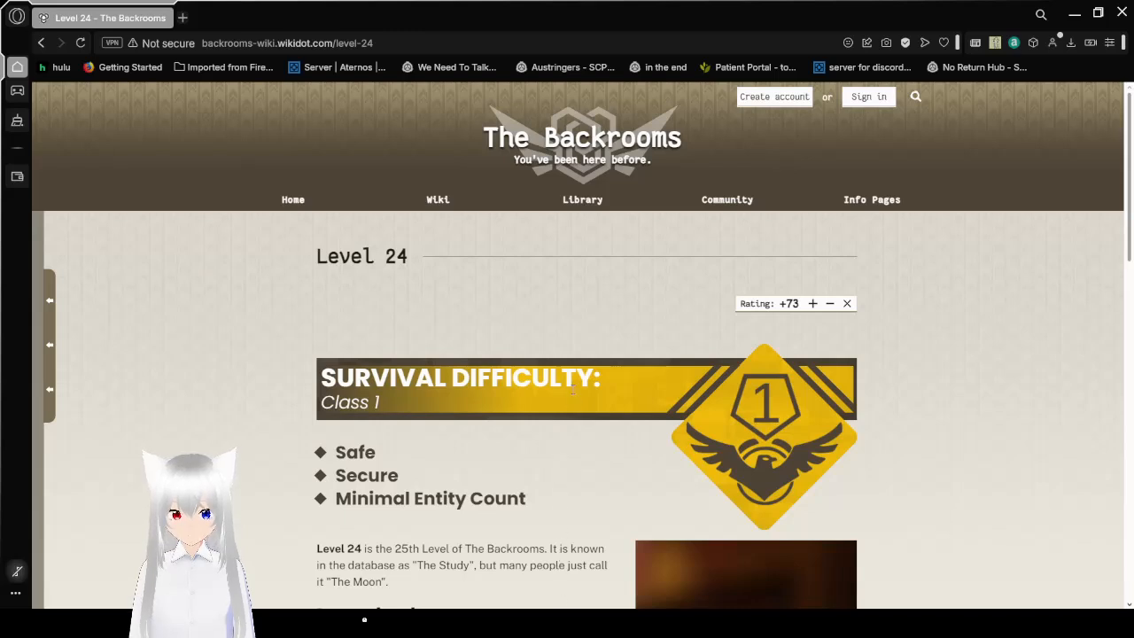
pyautogui.moveTo(939, 358)
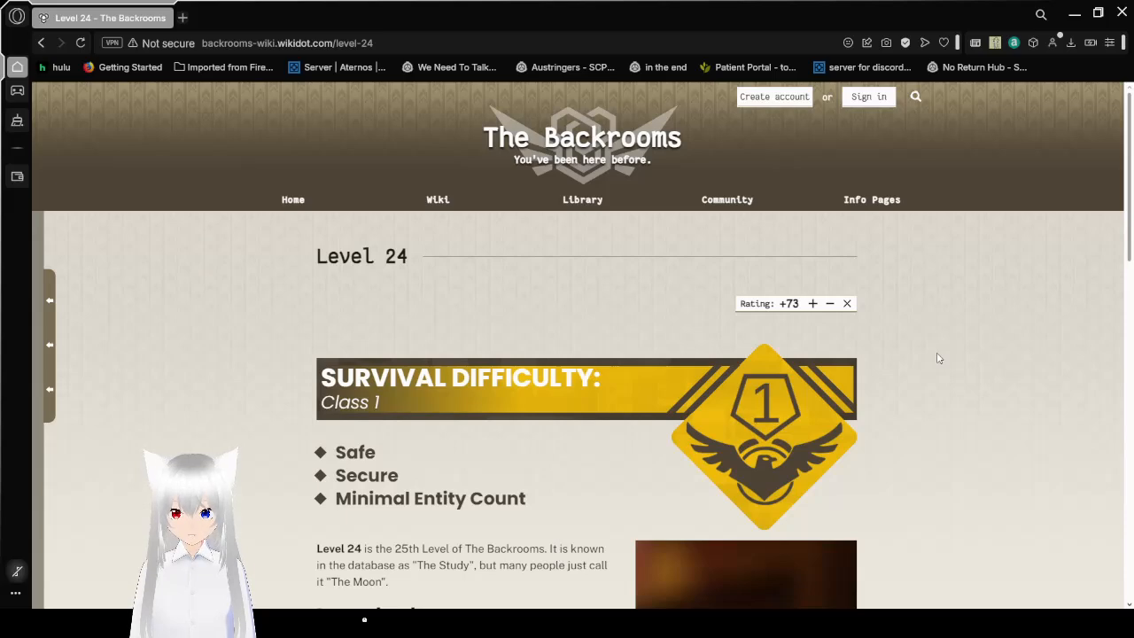
pyautogui.scroll(-3)
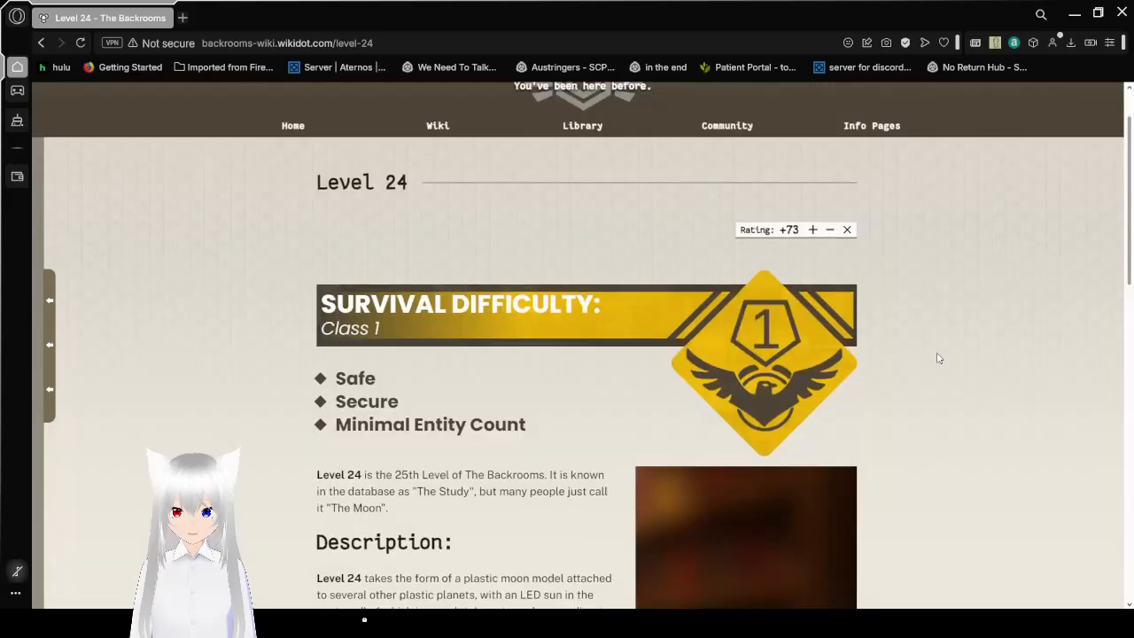
pyautogui.scroll(-3)
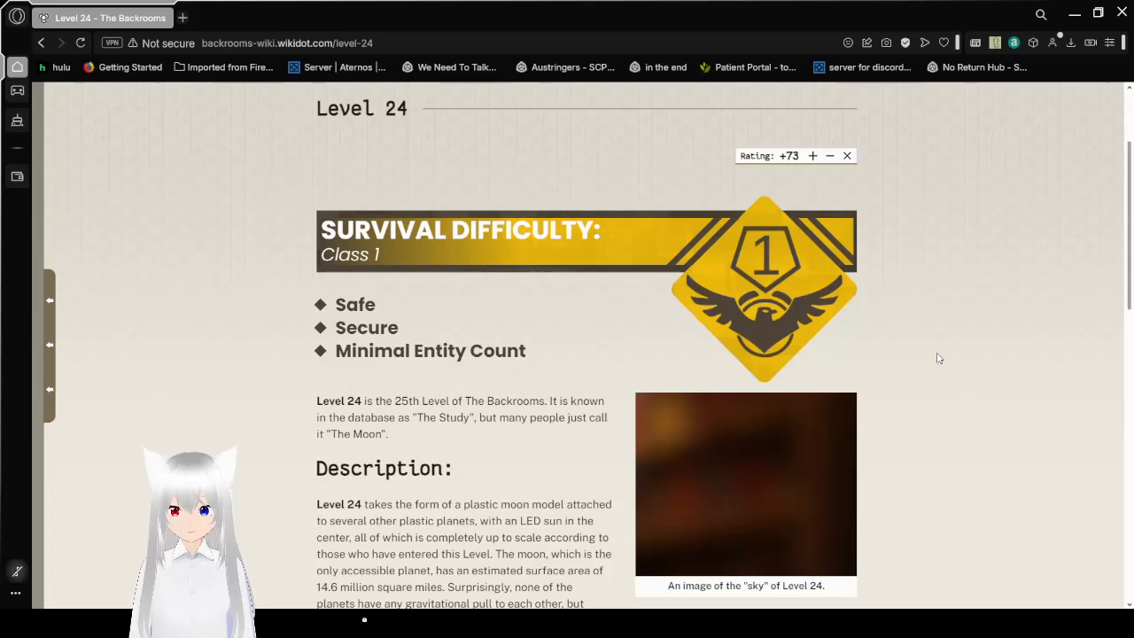
pyautogui.scroll(-3)
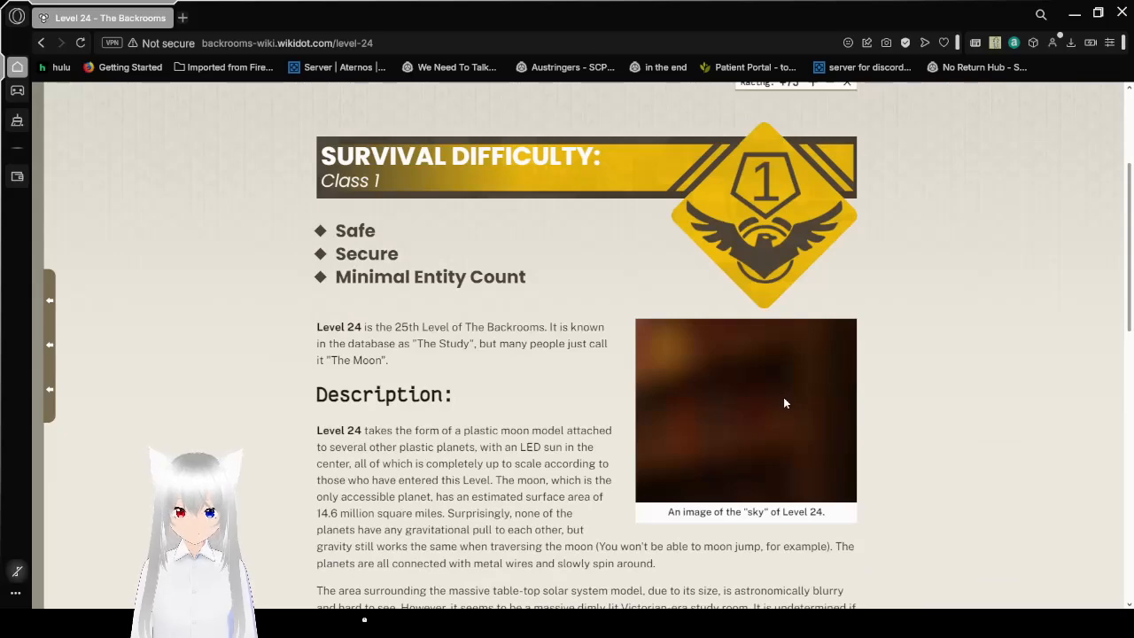
pyautogui.moveTo(978, 361)
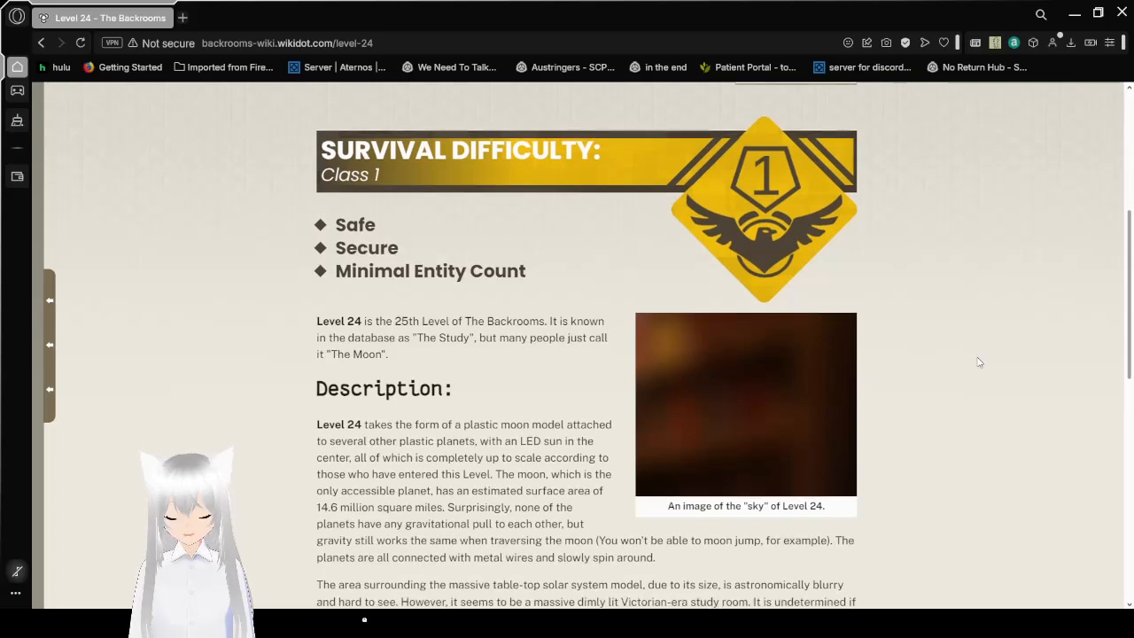
pyautogui.scroll(-3)
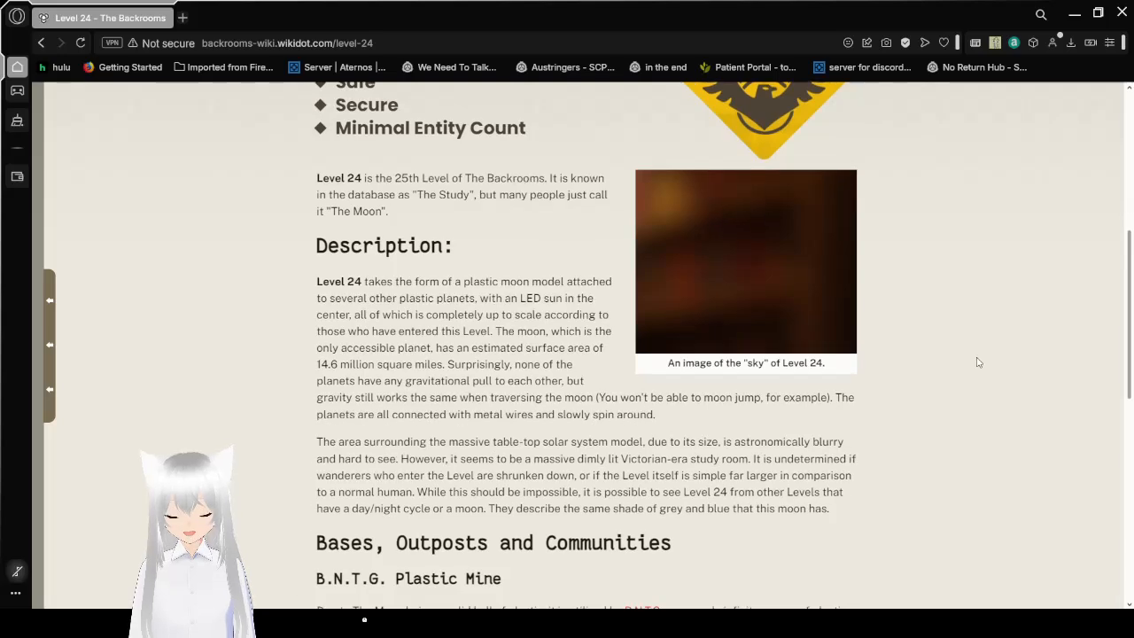
pyautogui.scroll(-3)
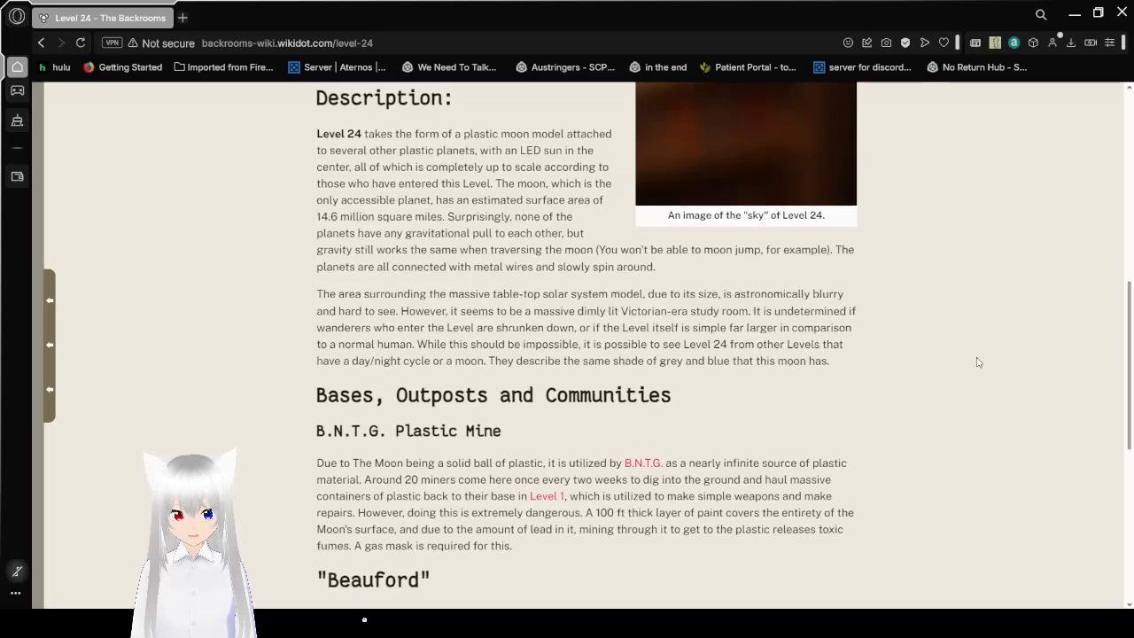
pyautogui.scroll(-3)
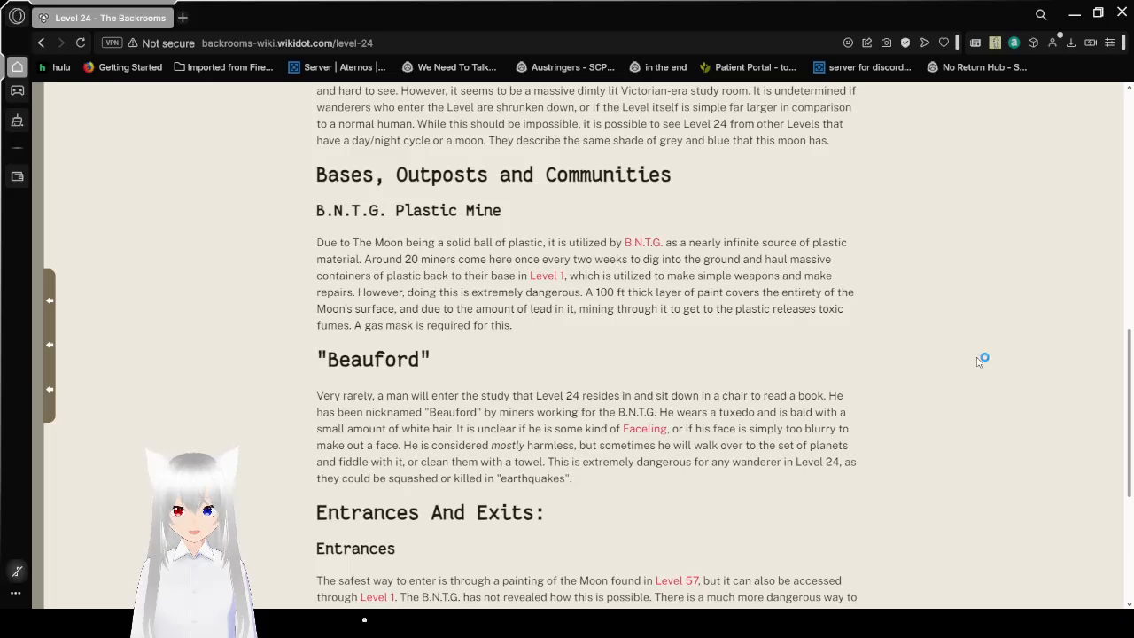
pyautogui.moveTo(978, 361)
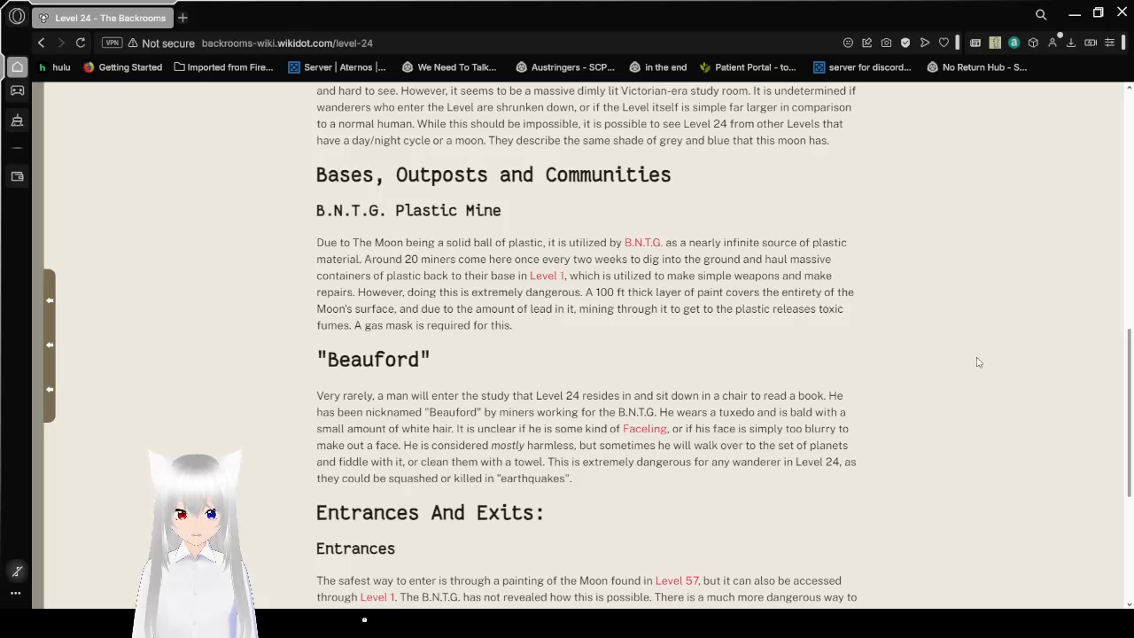
pyautogui.scroll(-3)
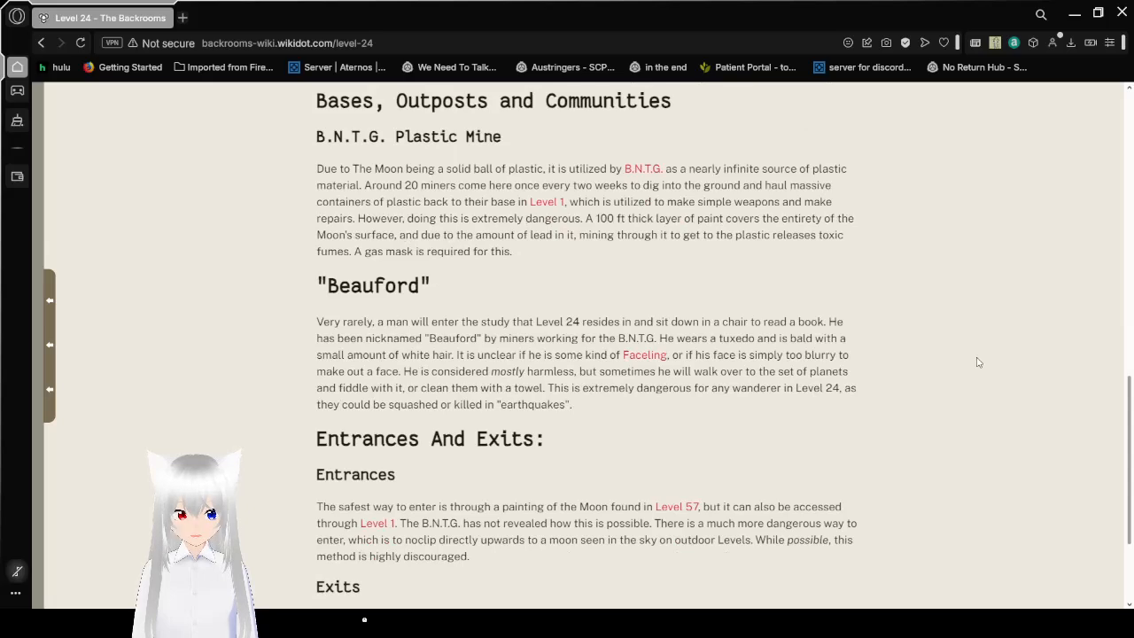
pyautogui.scroll(-3)
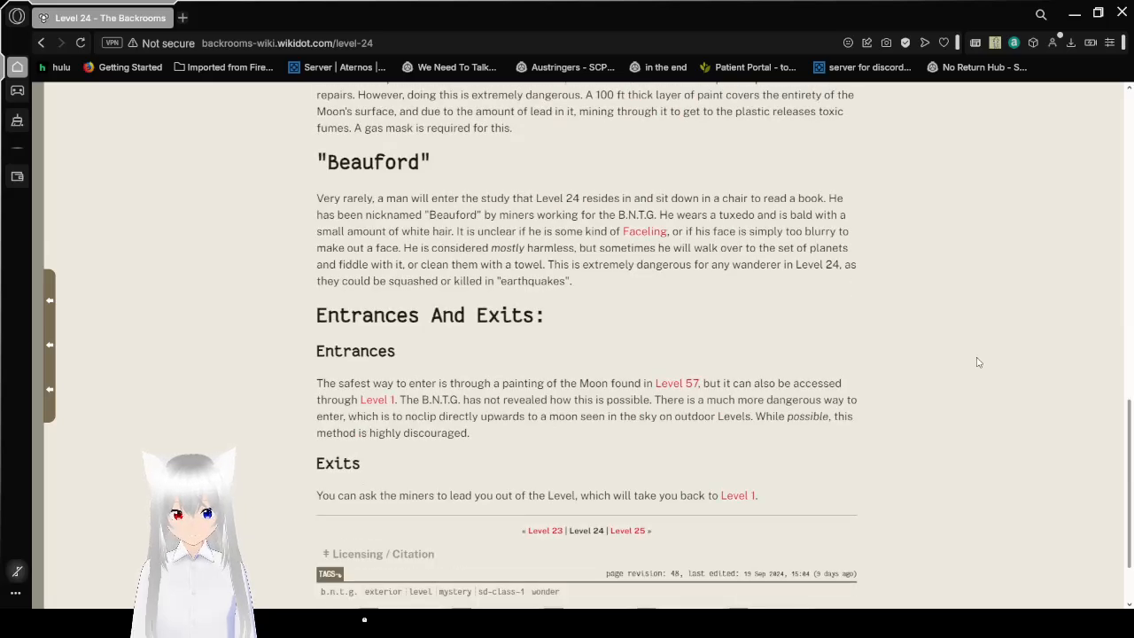
pyautogui.scroll(-3)
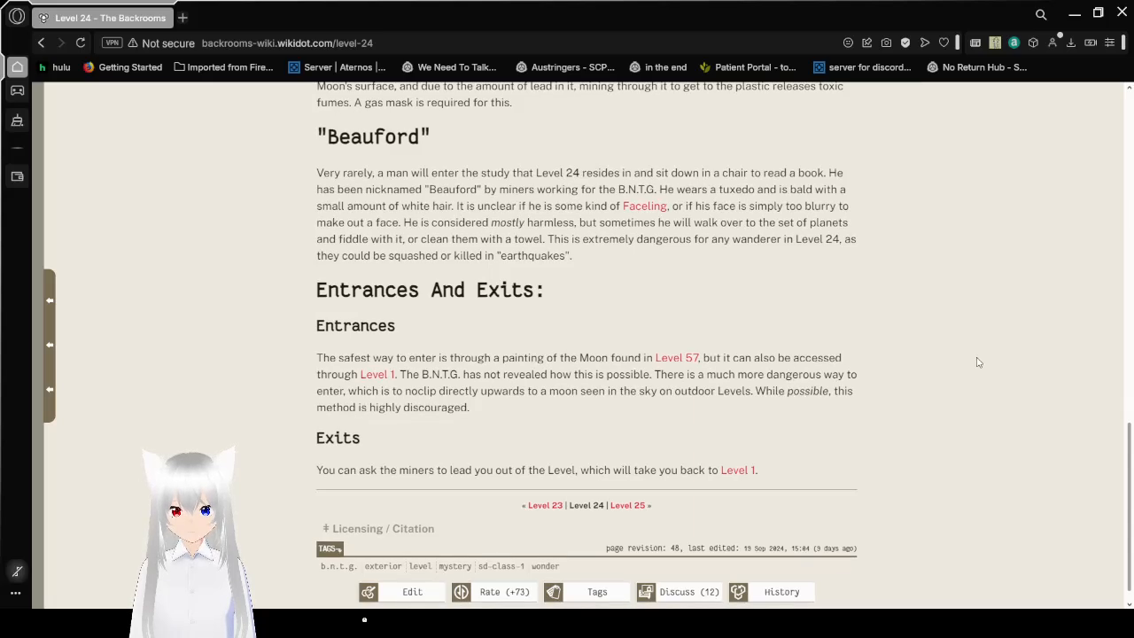
pyautogui.scroll(-3)
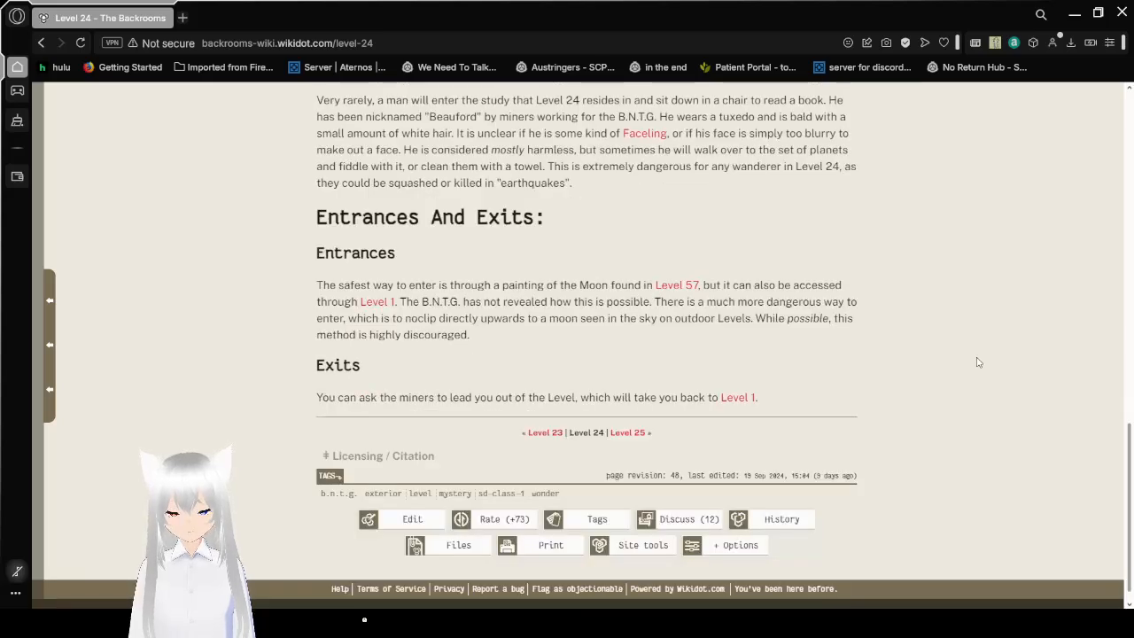